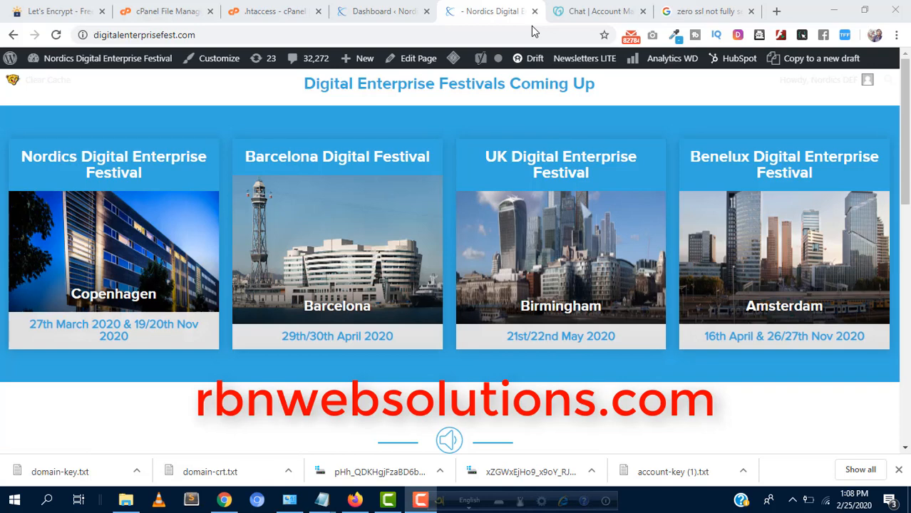
{"action": "mouse_move", "coordinate": [438, 127]}
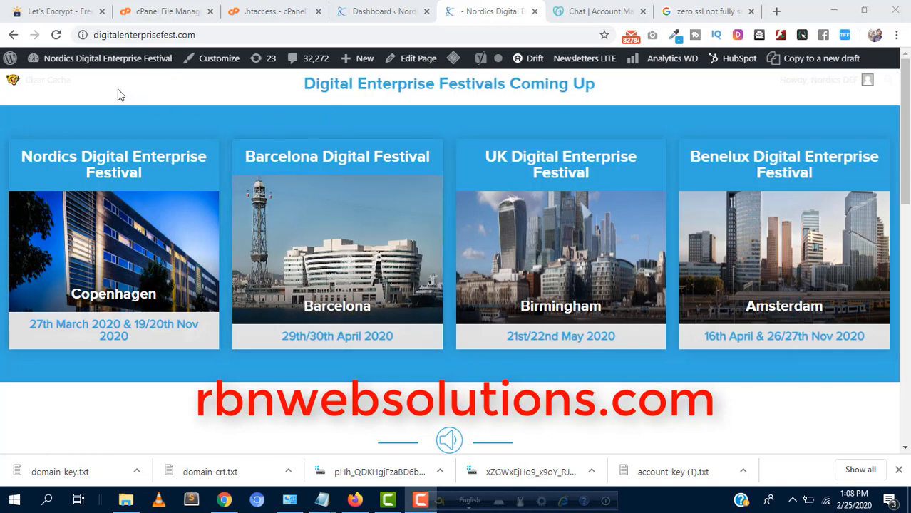
- Check the site's connection details, then reach the Add Plugins page from the admin dashboard
{"action": "left_click", "coordinate": [83, 34]}
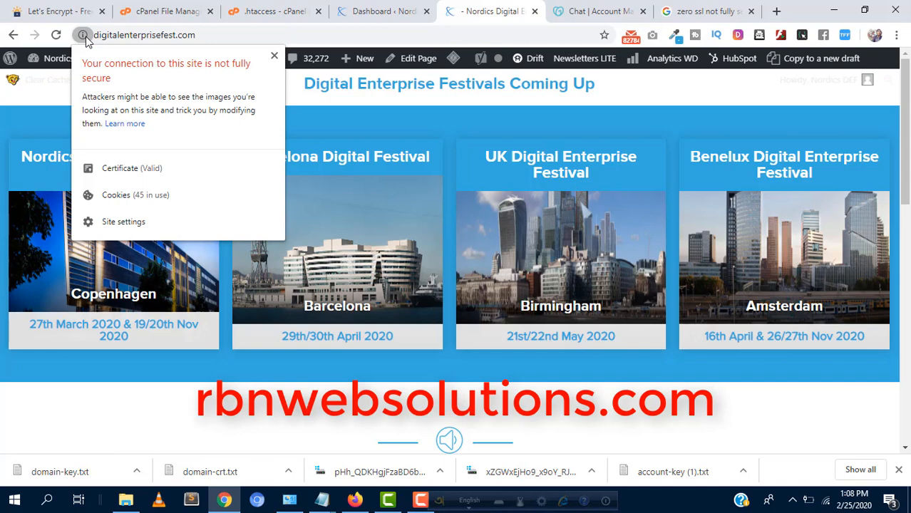
{"action": "mouse_move", "coordinate": [245, 77]}
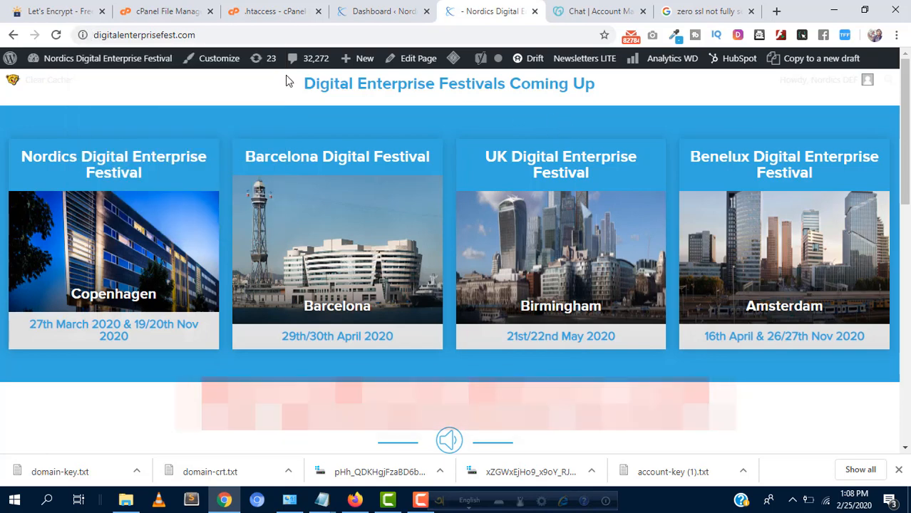
{"action": "left_click", "coordinate": [383, 11]}
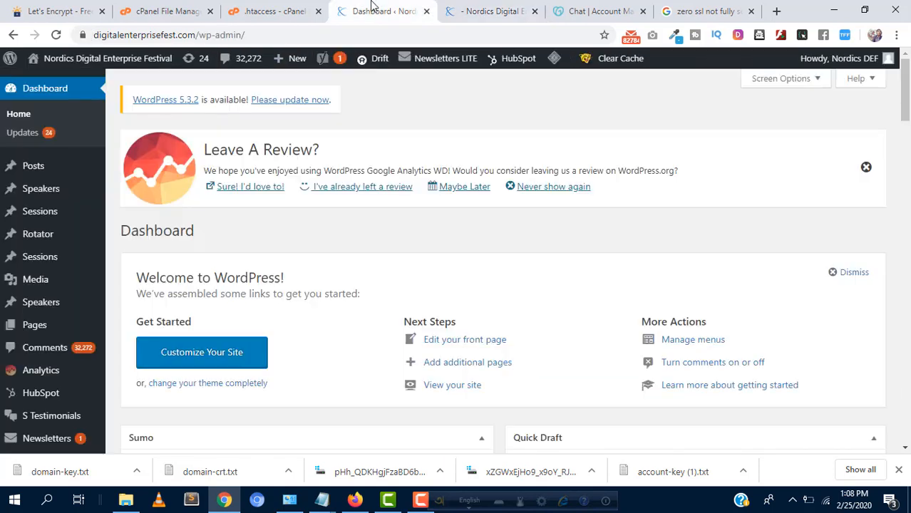
{"action": "mouse_move", "coordinate": [22, 133]}
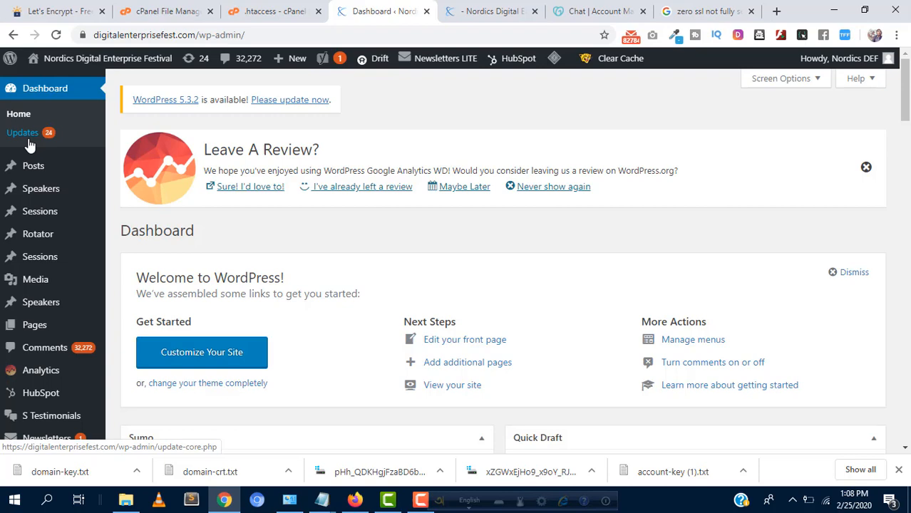
{"action": "scroll", "scroll_direction": "down", "scroll_amount": 3}
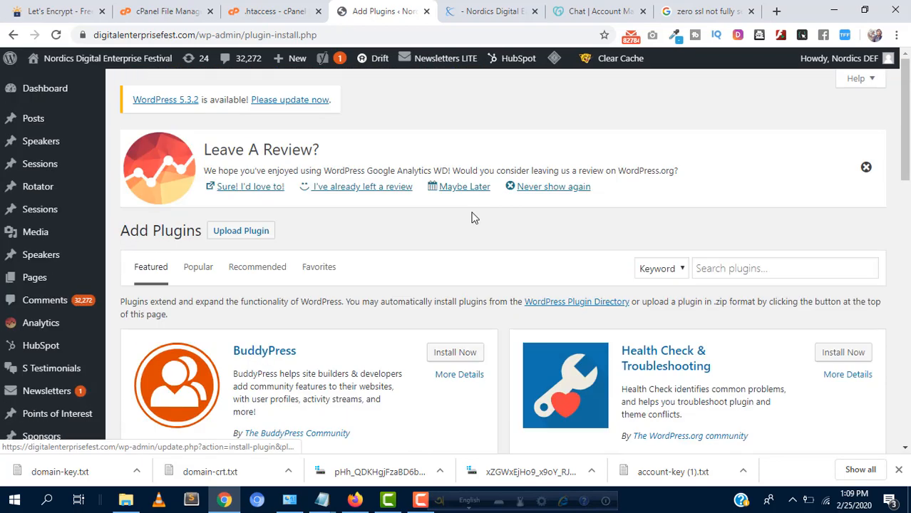
- Search the plugin directory for 'Really simple ssl' and install the Really Simple SSL plugin
{"action": "left_click", "coordinate": [785, 268]}
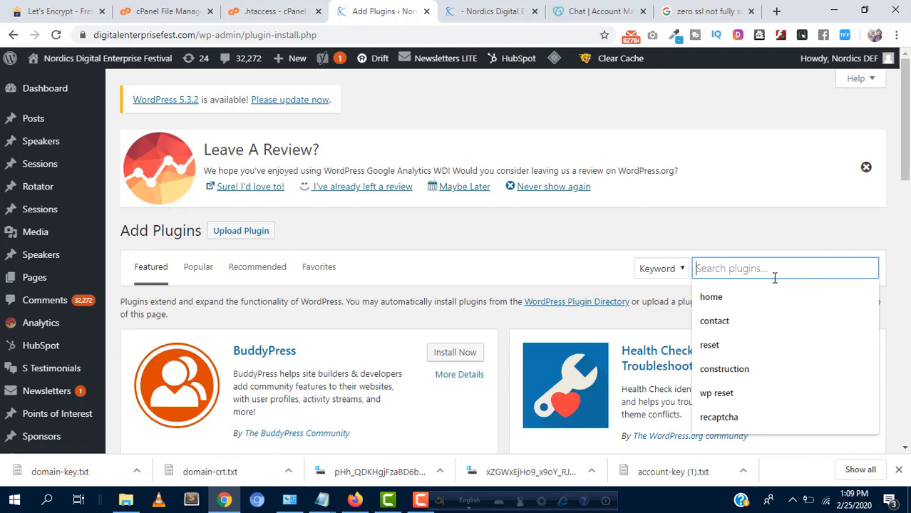
{"action": "type", "text": "Really simple ssl"}
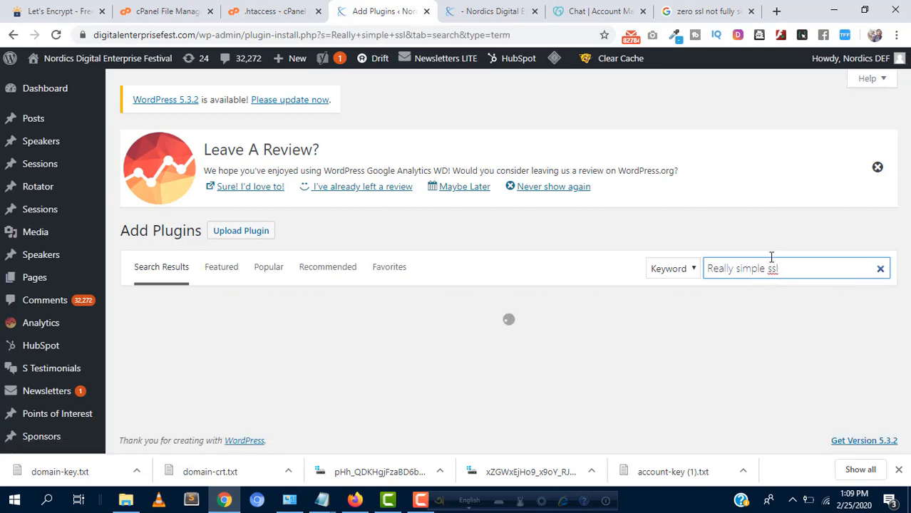
{"action": "mouse_move", "coordinate": [516, 245]}
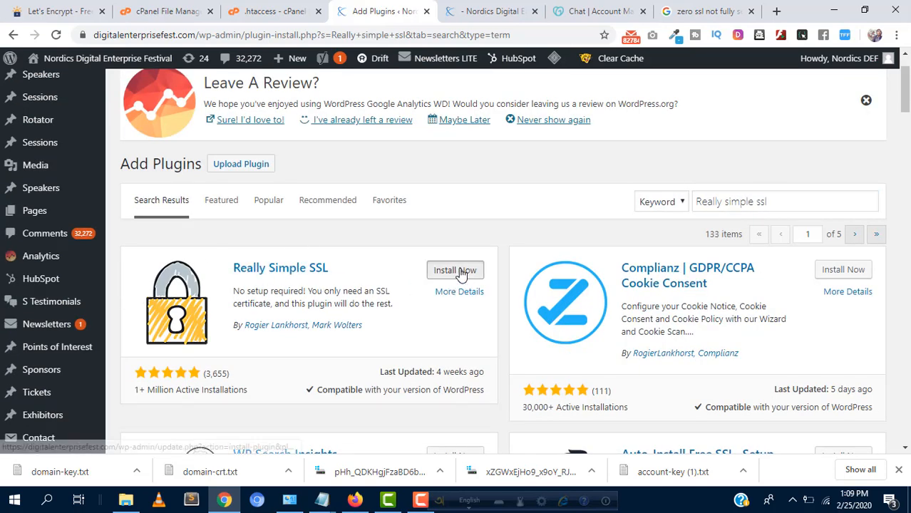
{"action": "left_click", "coordinate": [455, 270]}
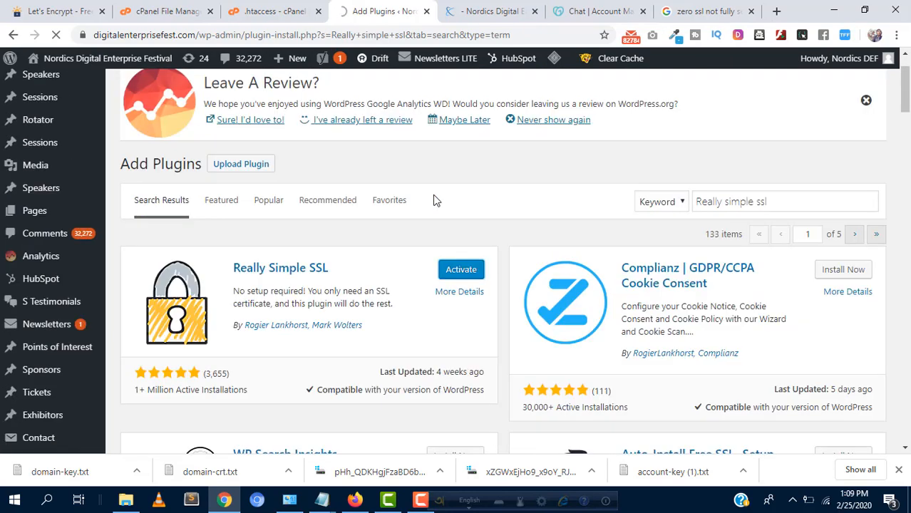
- Activate Really Simple SSL and return to the festival site's front page
{"action": "left_click", "coordinate": [461, 270]}
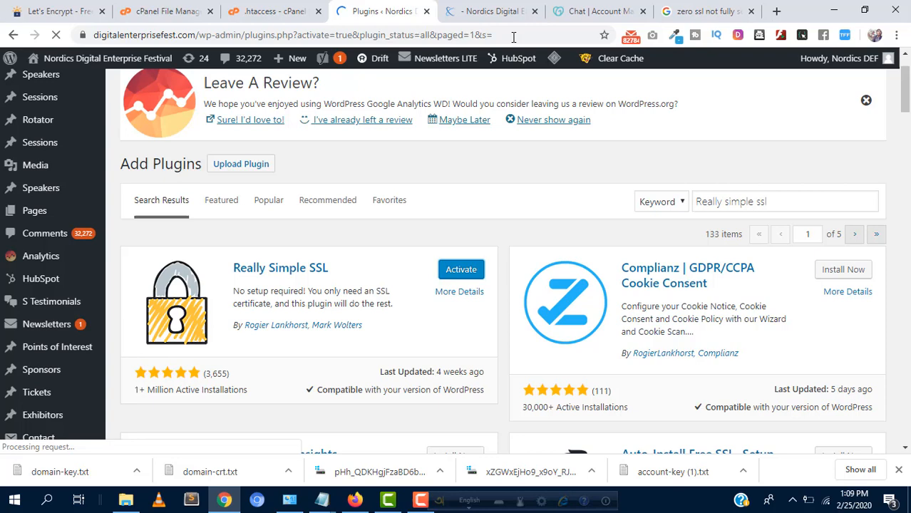
{"action": "left_click", "coordinate": [461, 270]}
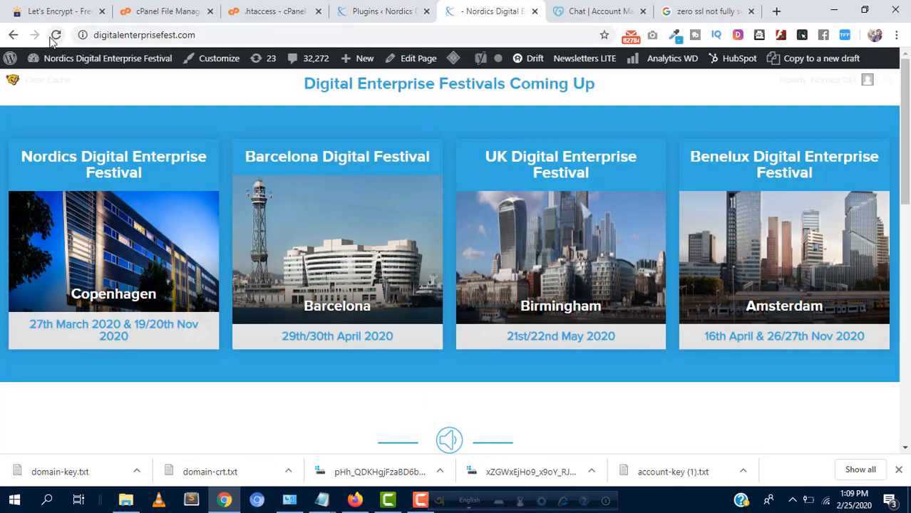
- Reload the front page and confirm the padlock reports 'Connection is secure'
{"action": "left_click", "coordinate": [56, 34]}
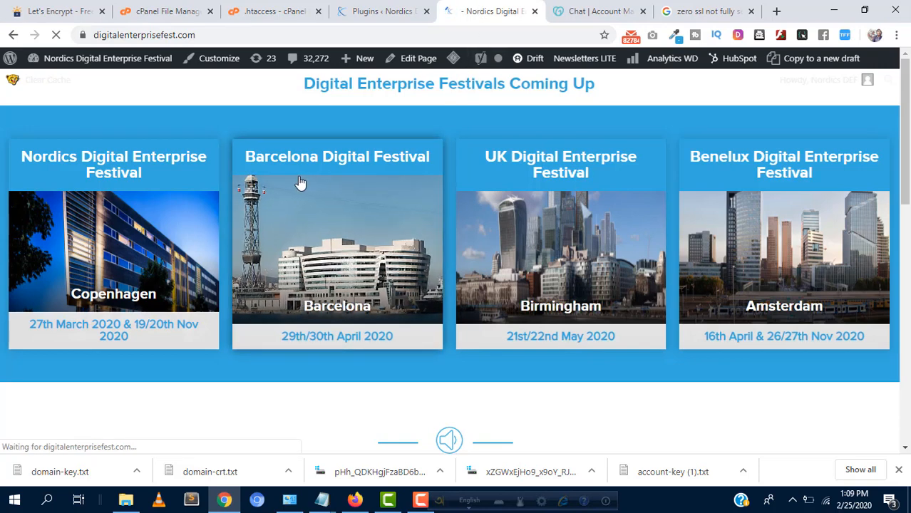
{"action": "left_click", "coordinate": [82, 35]}
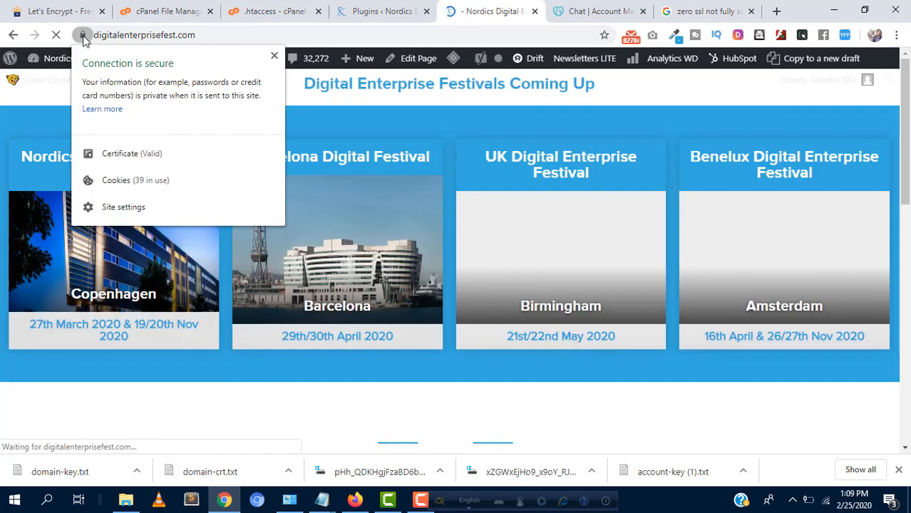